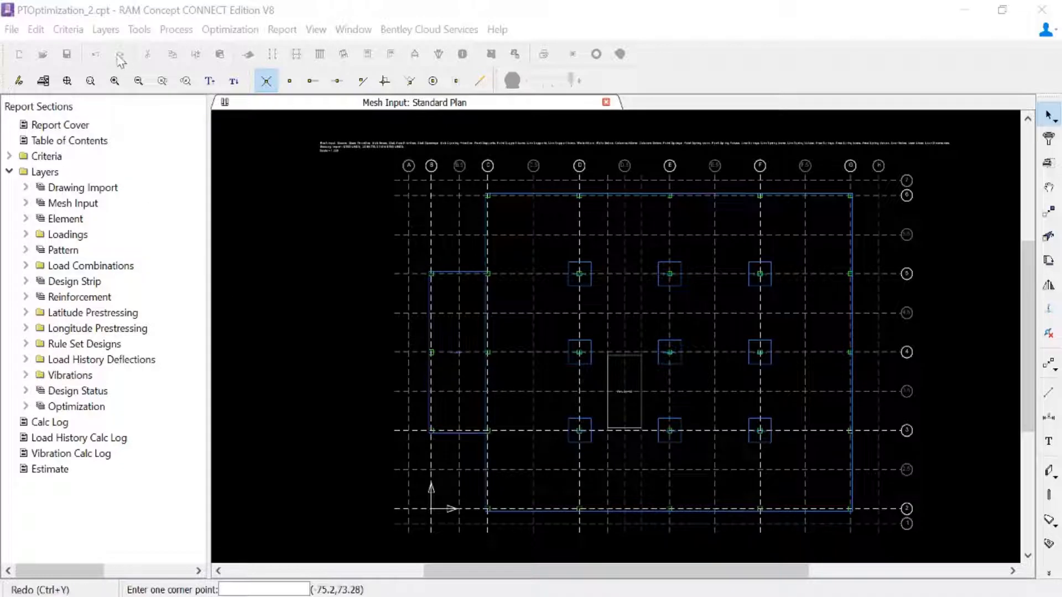
# Open the Latitude Tendon Parameters standard plan from the Layers menu.
pyautogui.click(106, 29)
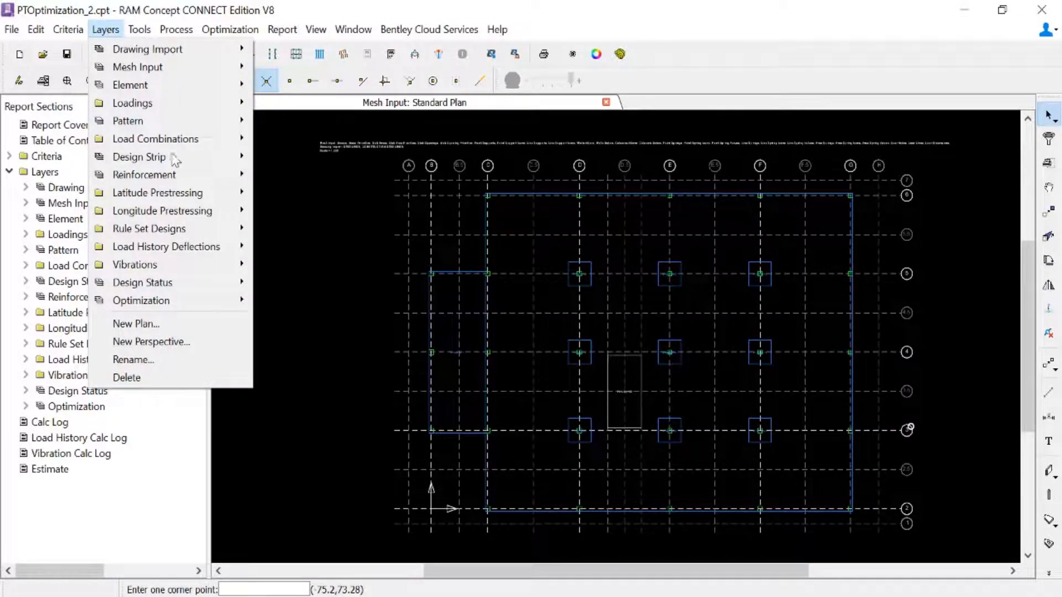
pyautogui.moveTo(157, 192)
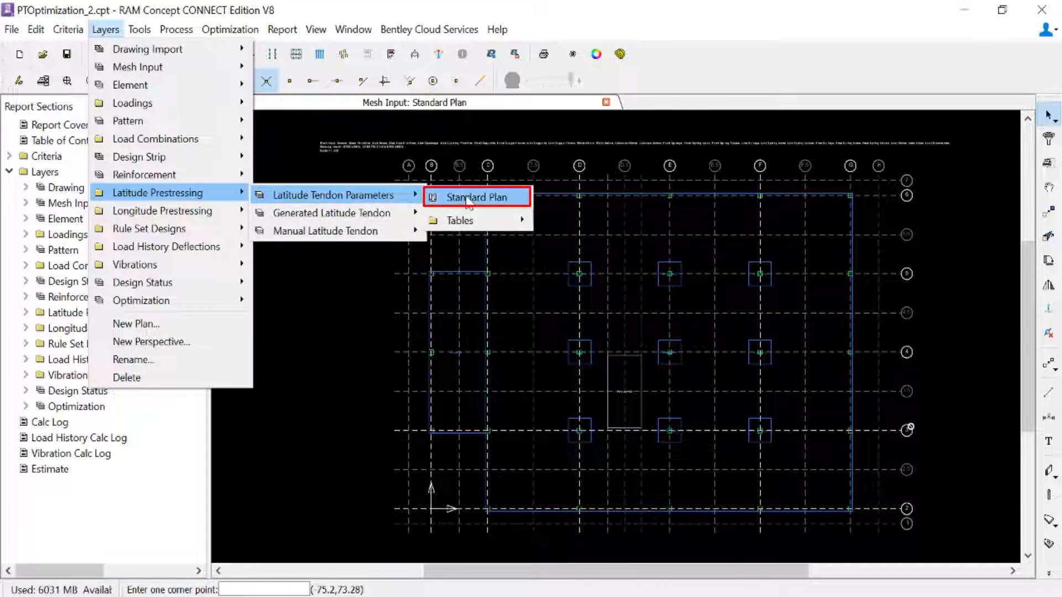
pyautogui.click(479, 197)
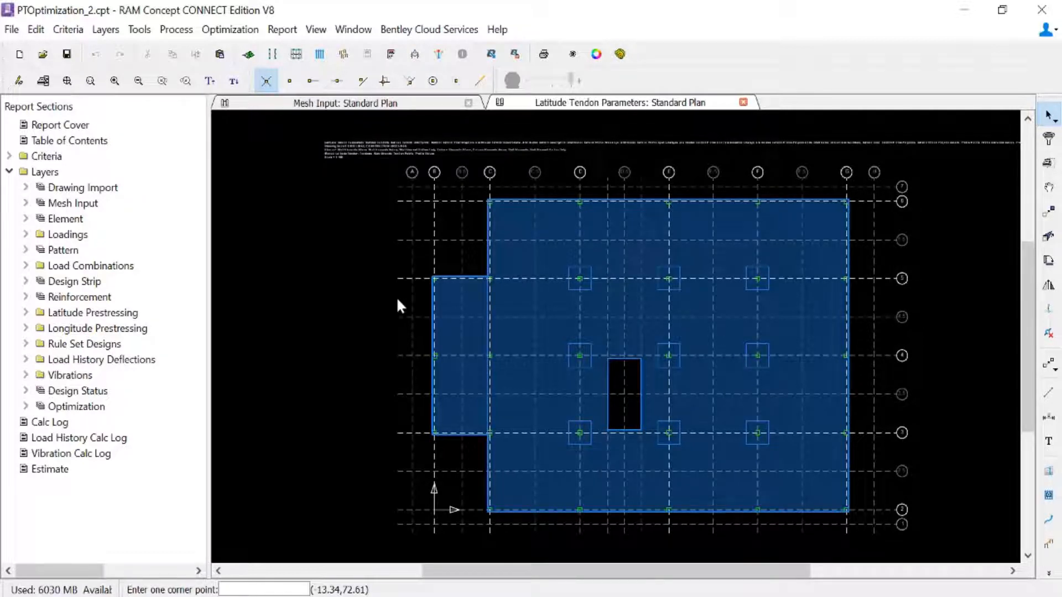
pyautogui.moveTo(409, 306)
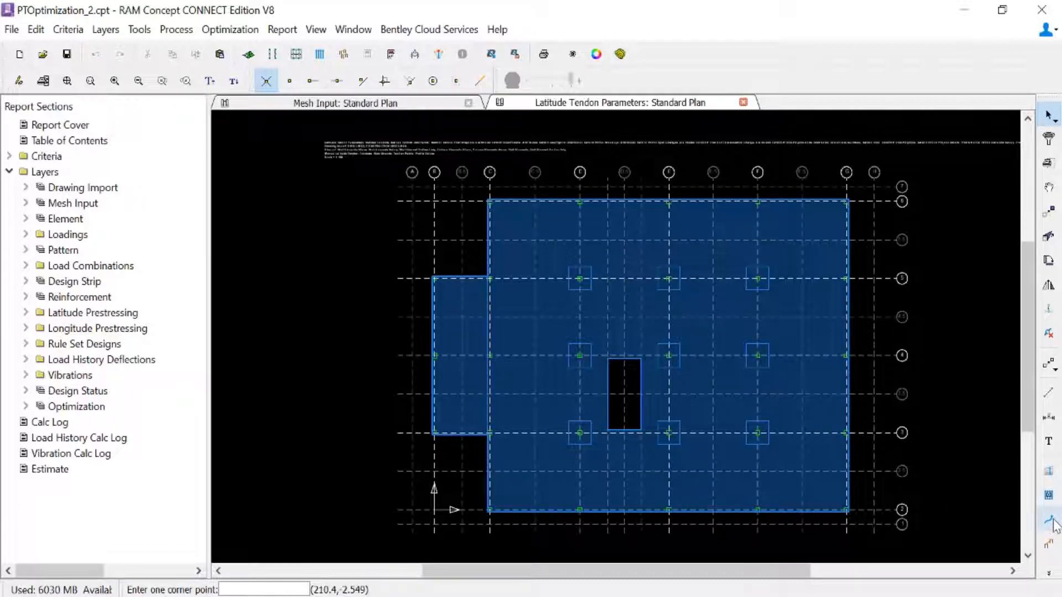
pyautogui.moveTo(1049, 524)
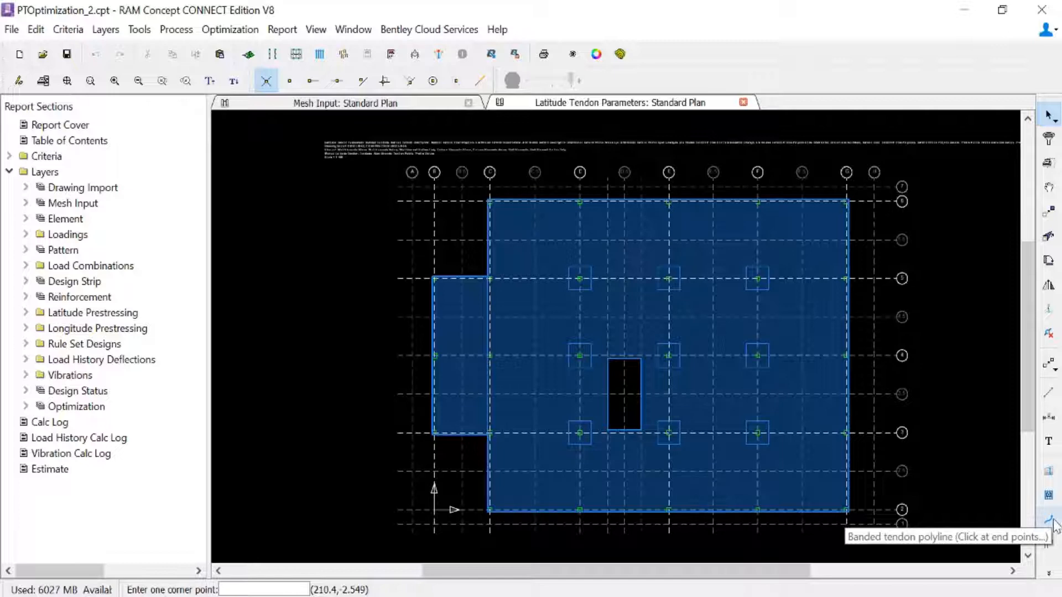
# Choose the Banded Tendon Polyline drawing tool from the right-hand toolbar.
pyautogui.click(1049, 521)
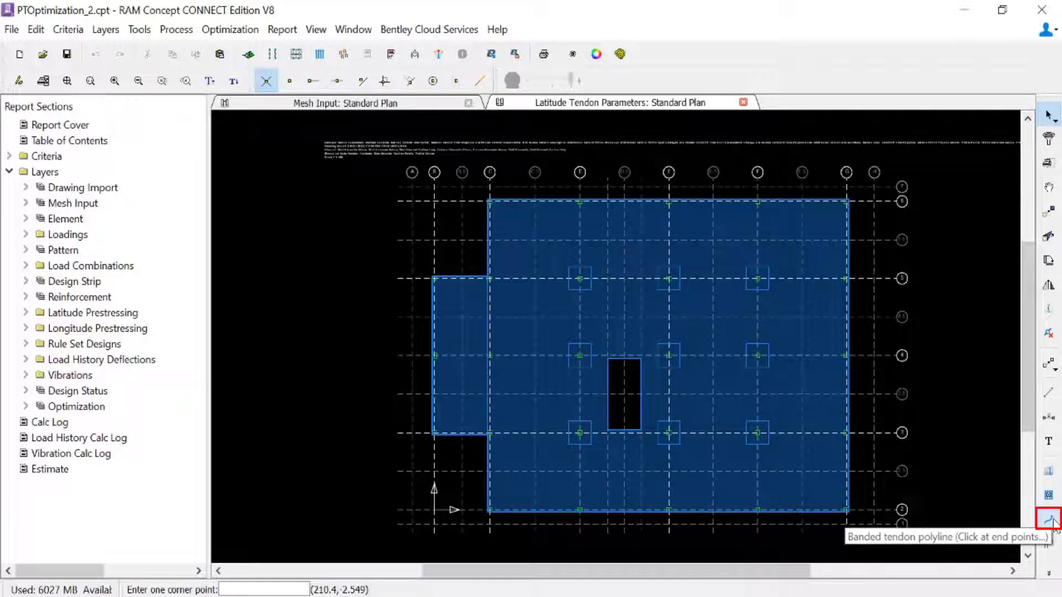
# Review default banded tendon properties, keep Tendon Specification Type as Strands, and view Optimization settings.
pyautogui.click(1048, 521)
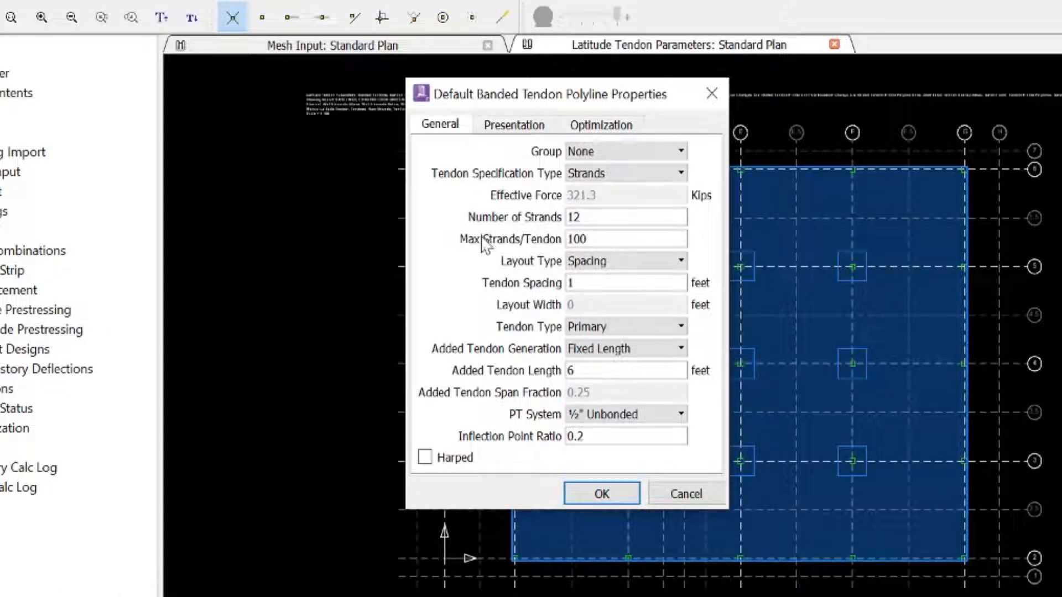
pyautogui.click(681, 173)
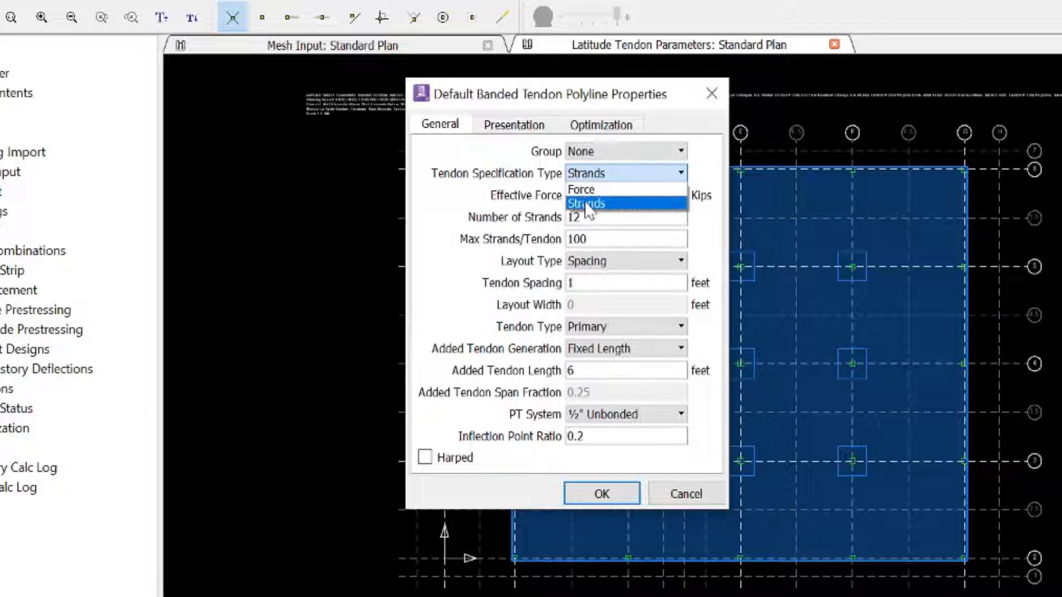
pyautogui.click(586, 204)
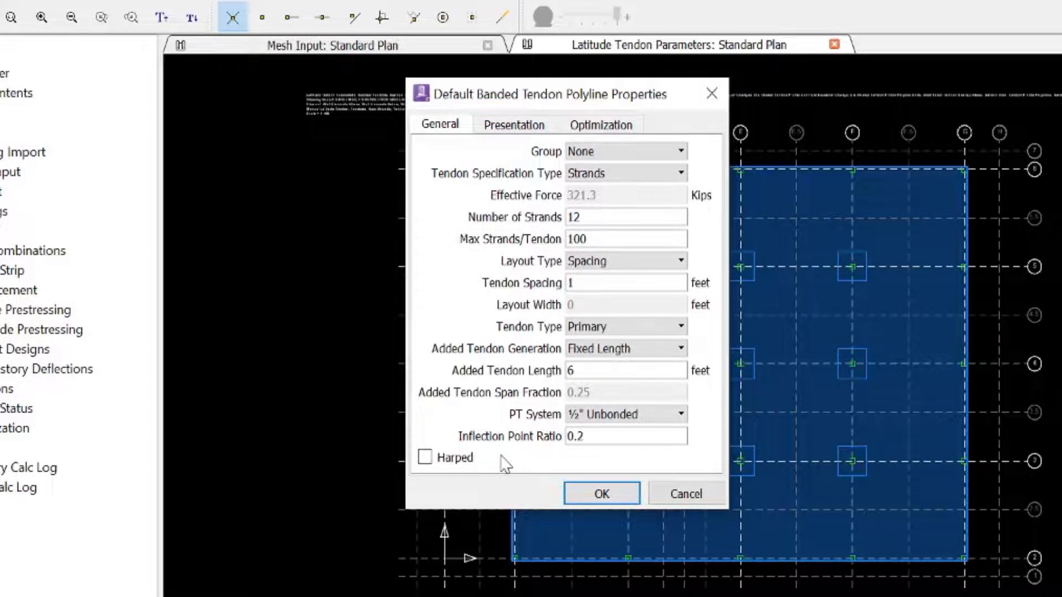
pyautogui.click(599, 124)
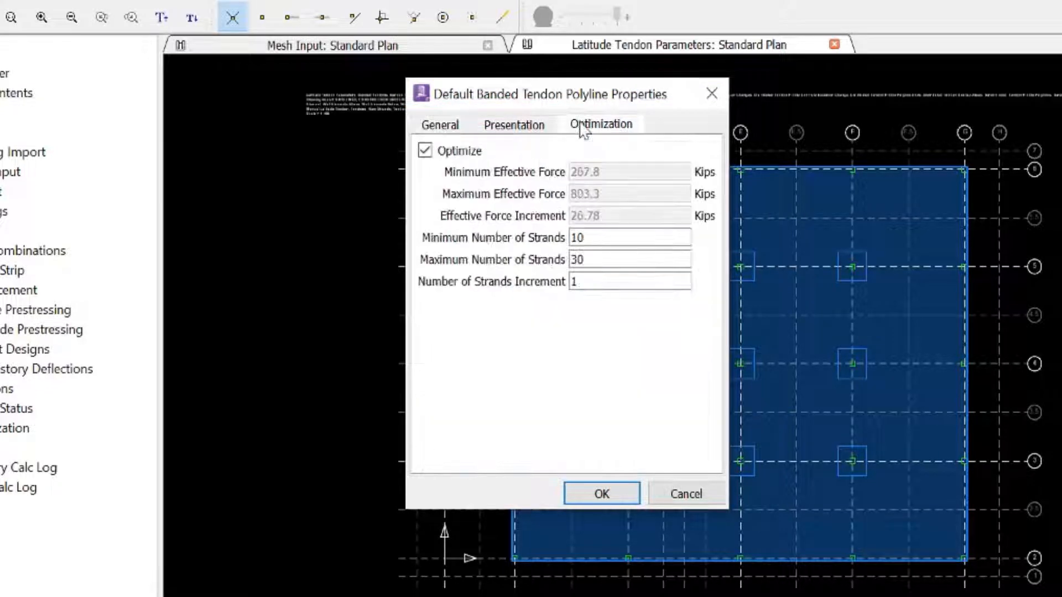
# Keep Optimize enabled and set the strand range to 18 minimum, 42 maximum.
pyautogui.click(599, 124)
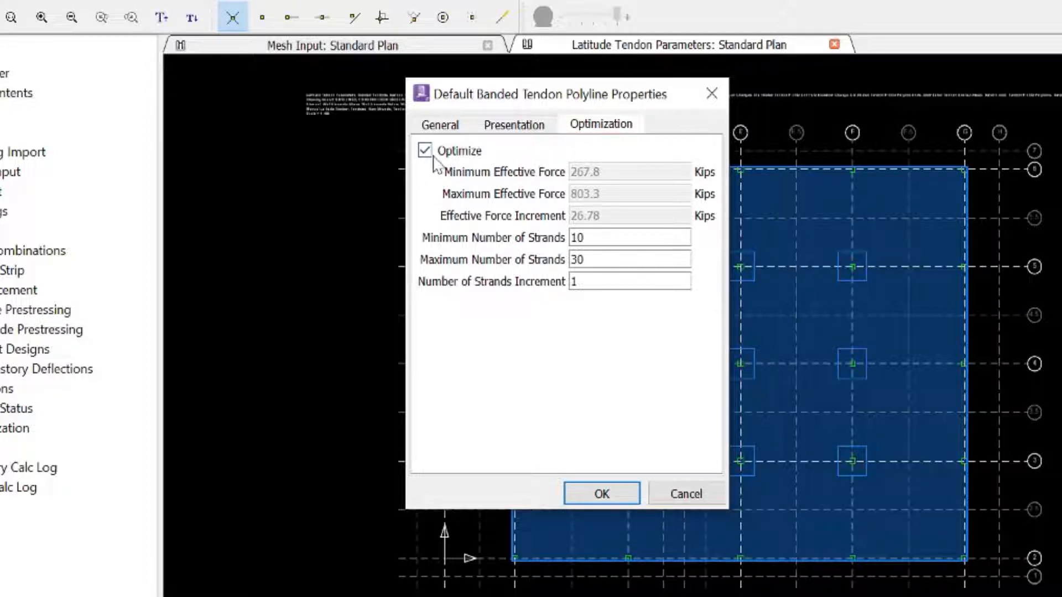
pyautogui.click(425, 149)
pyautogui.write('18')
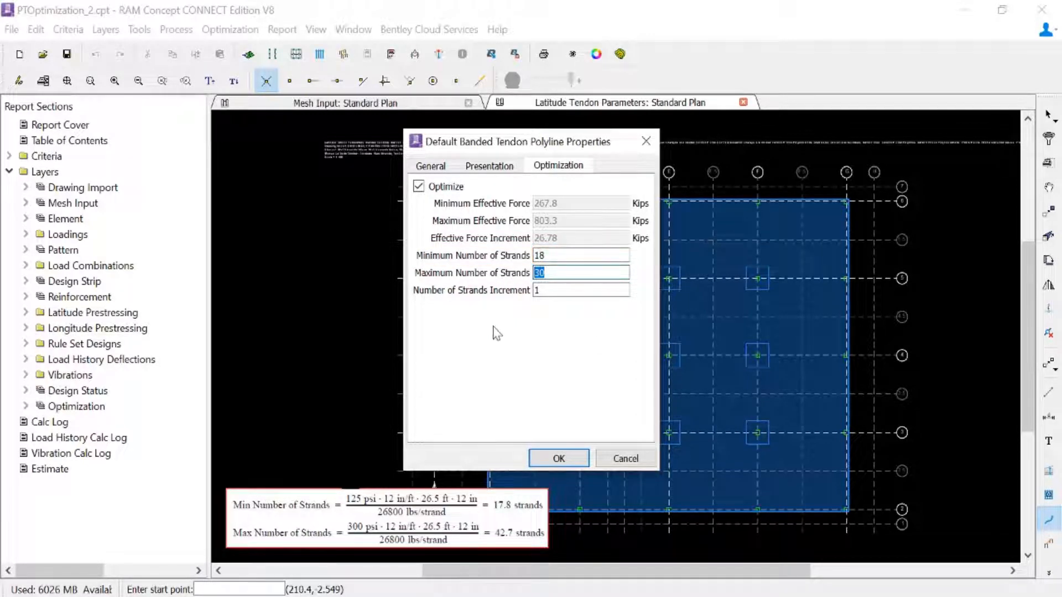
pyautogui.write('4')
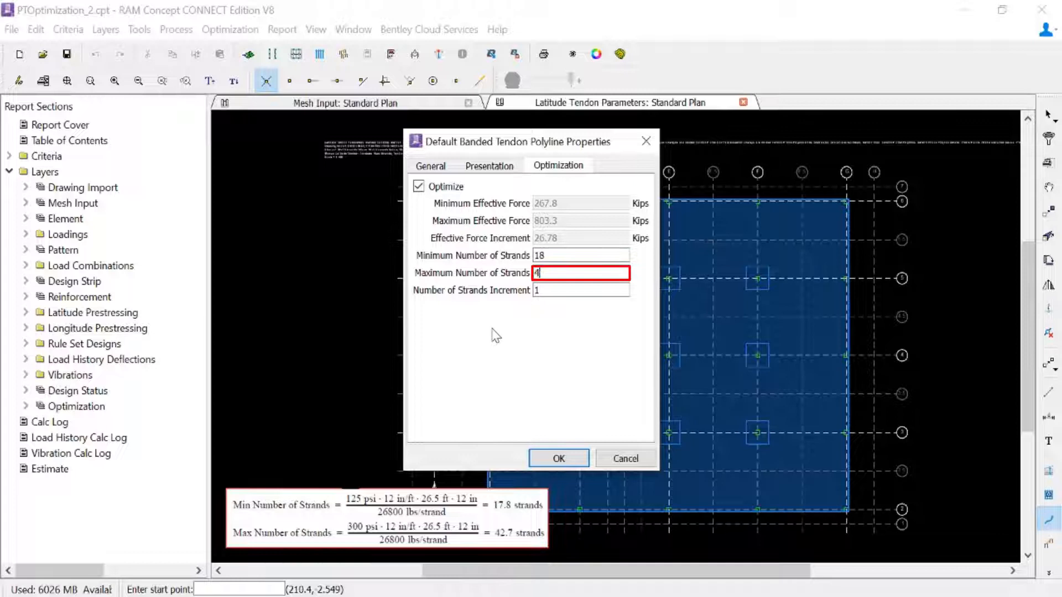
pyautogui.write('2')
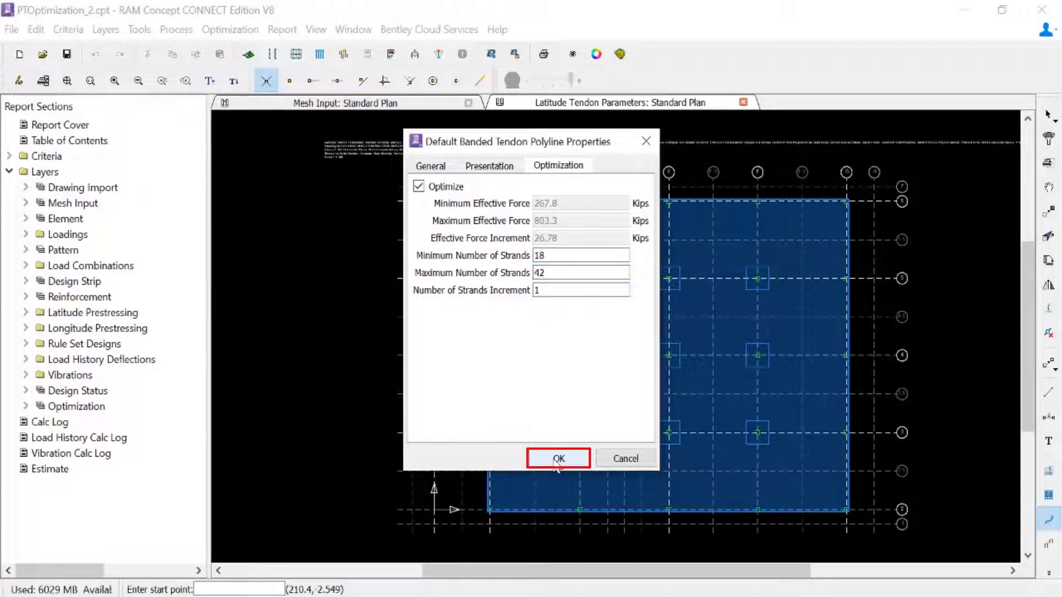
pyautogui.click(557, 458)
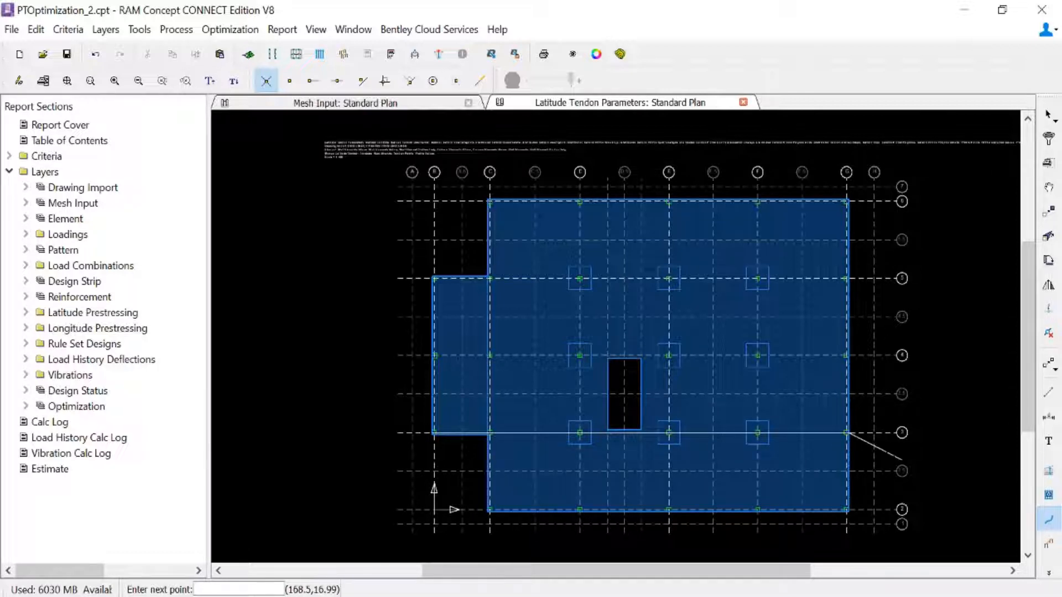
# Finish 12-strand banded tendon polylines along the lower and middle horizontal grid lines.
pyautogui.rightClick(844, 433)
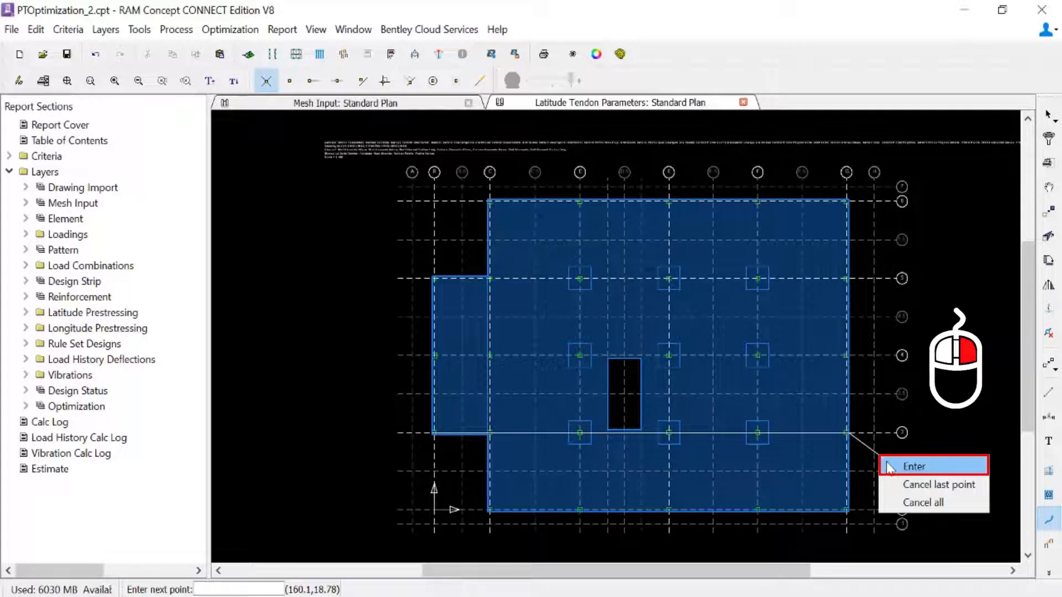
pyautogui.click(913, 466)
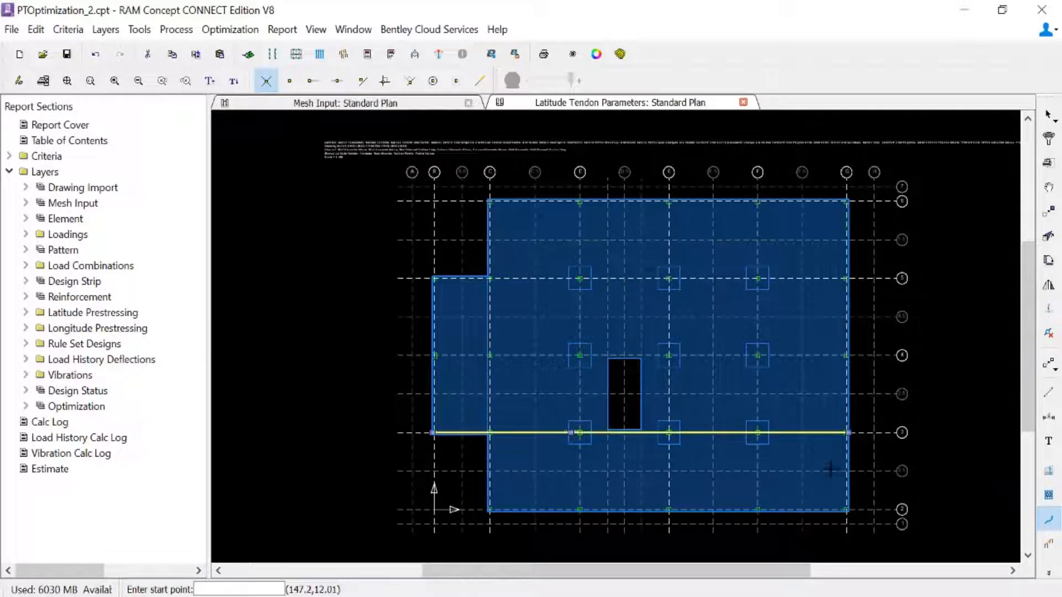
pyautogui.click(209, 81)
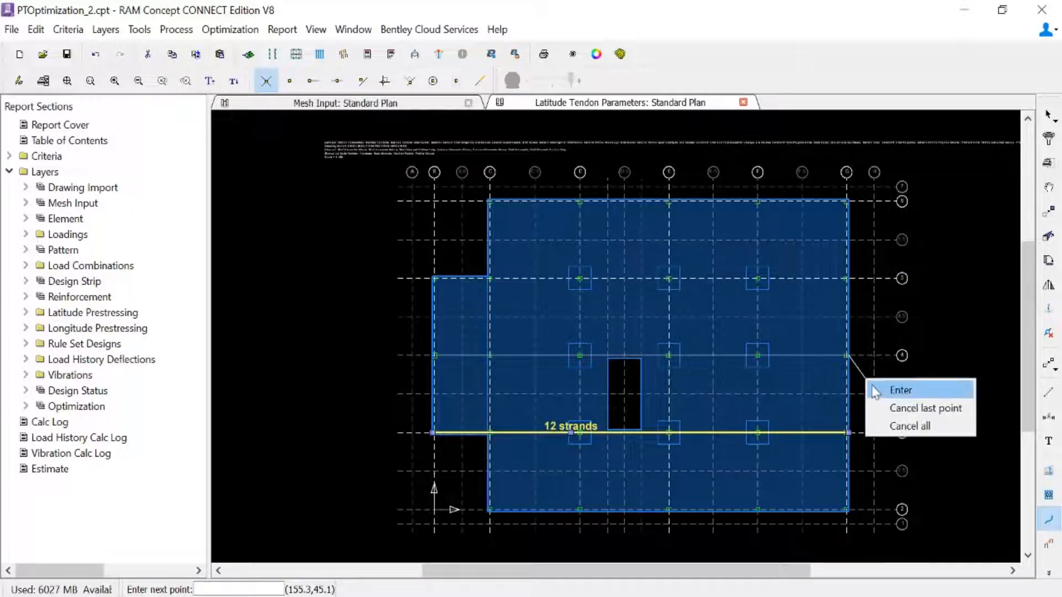
pyautogui.click(900, 391)
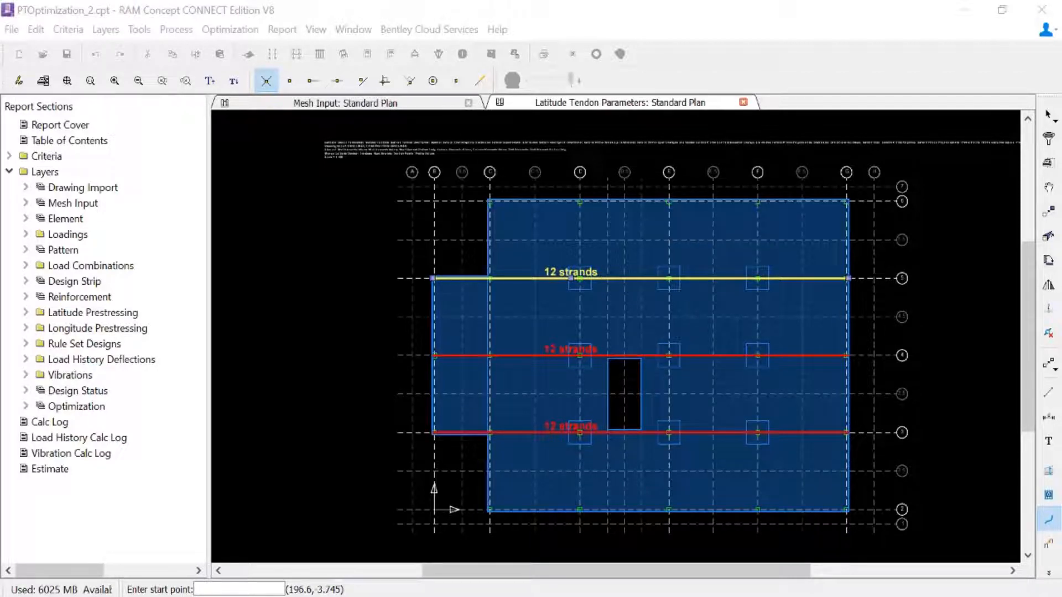
pyautogui.click(1048, 519)
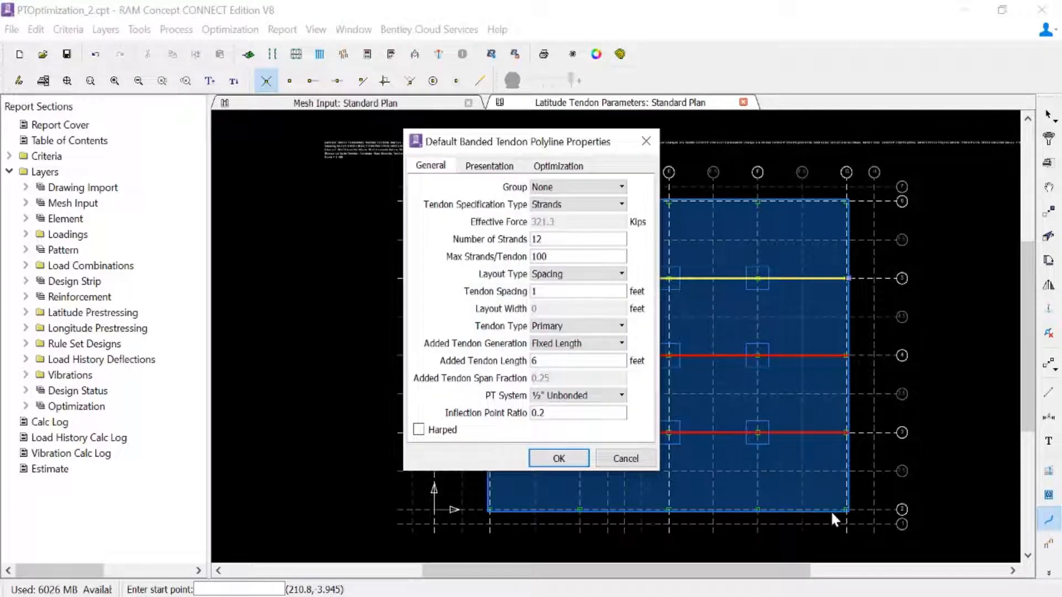
# Set the default tendon optimization range to 9 minimum, 21 maximum strands.
pyautogui.click(557, 165)
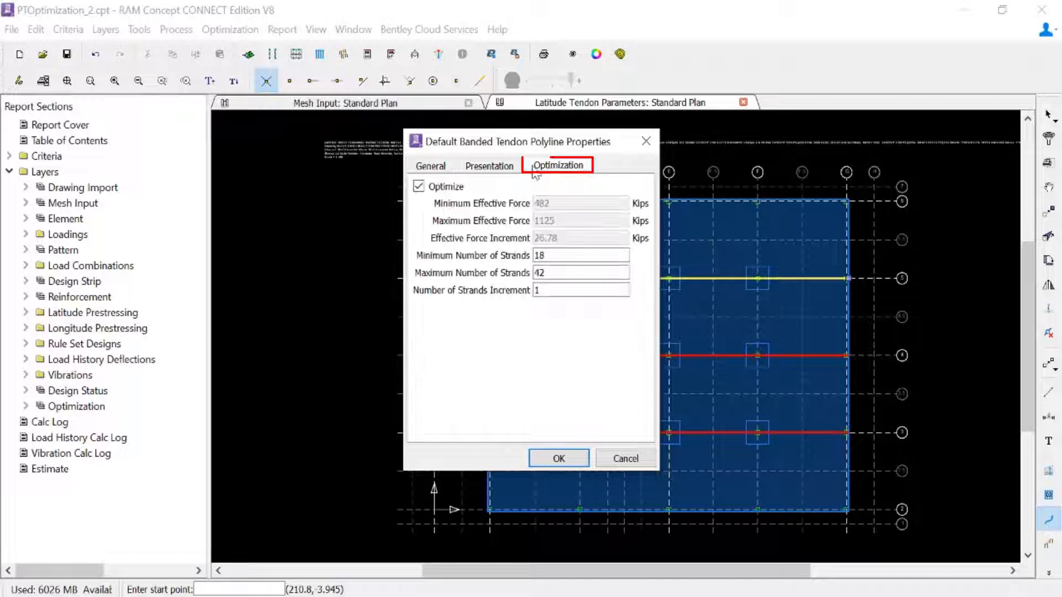
pyautogui.click(580, 256)
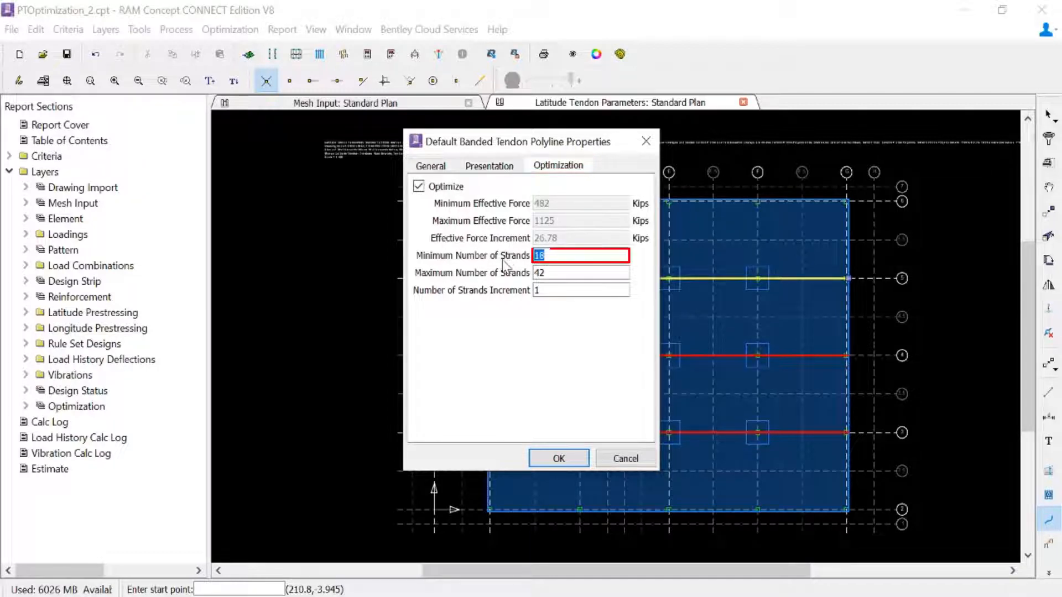
pyautogui.write('9')
pyautogui.click(581, 274)
pyautogui.write('21')
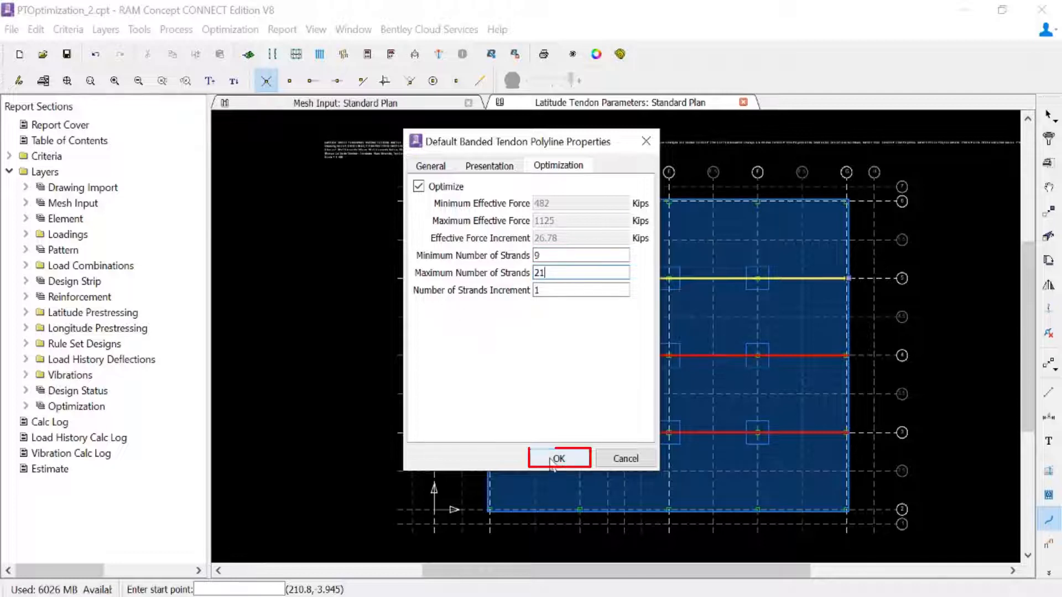
pyautogui.click(558, 458)
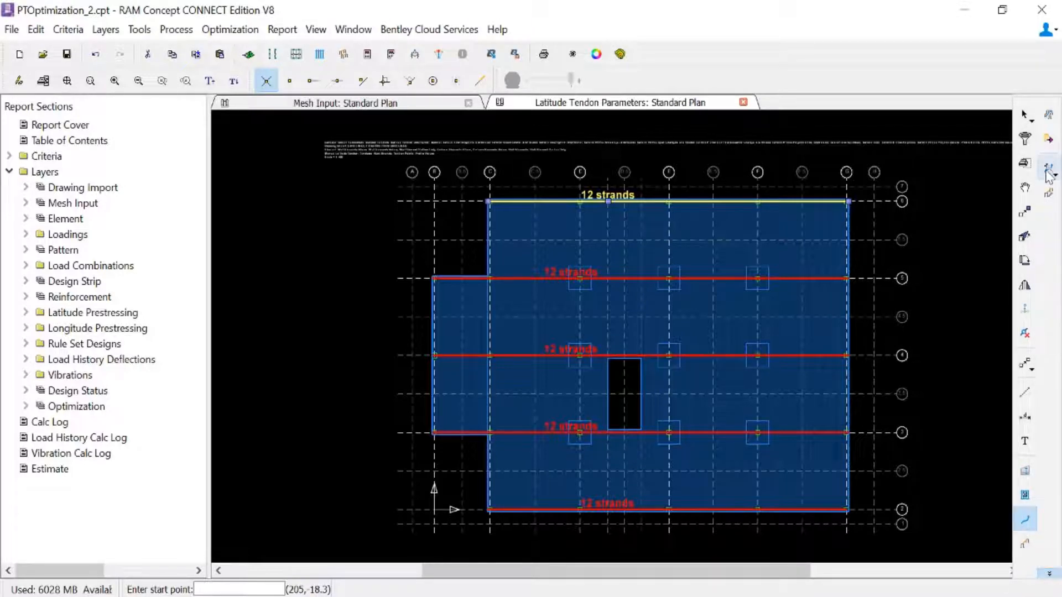
pyautogui.moveTo(1048, 168)
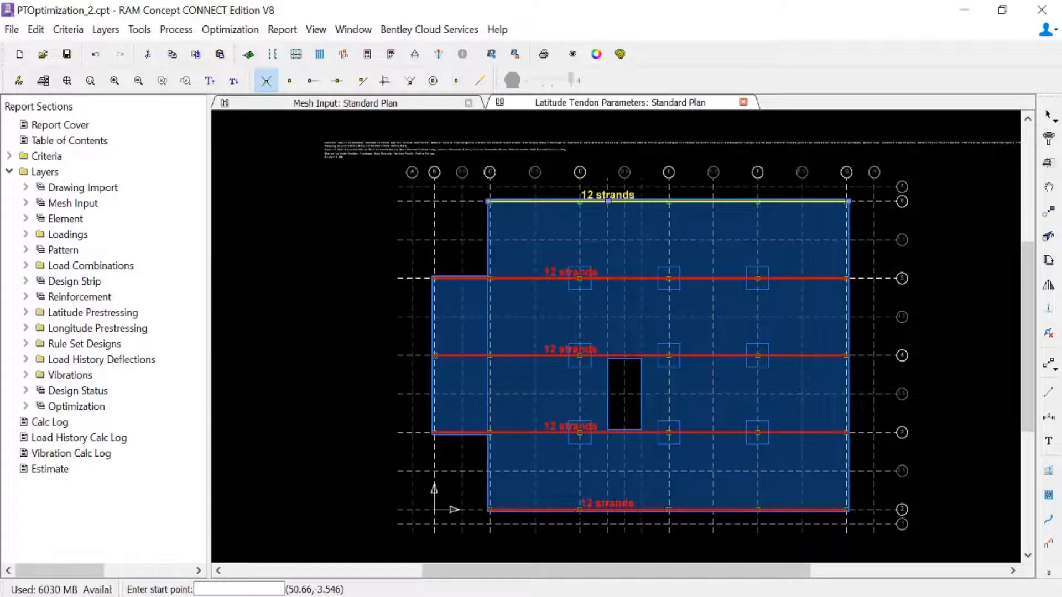
# Split all five selected banded tendons into two segments at grid line D.
pyautogui.click(579, 171)
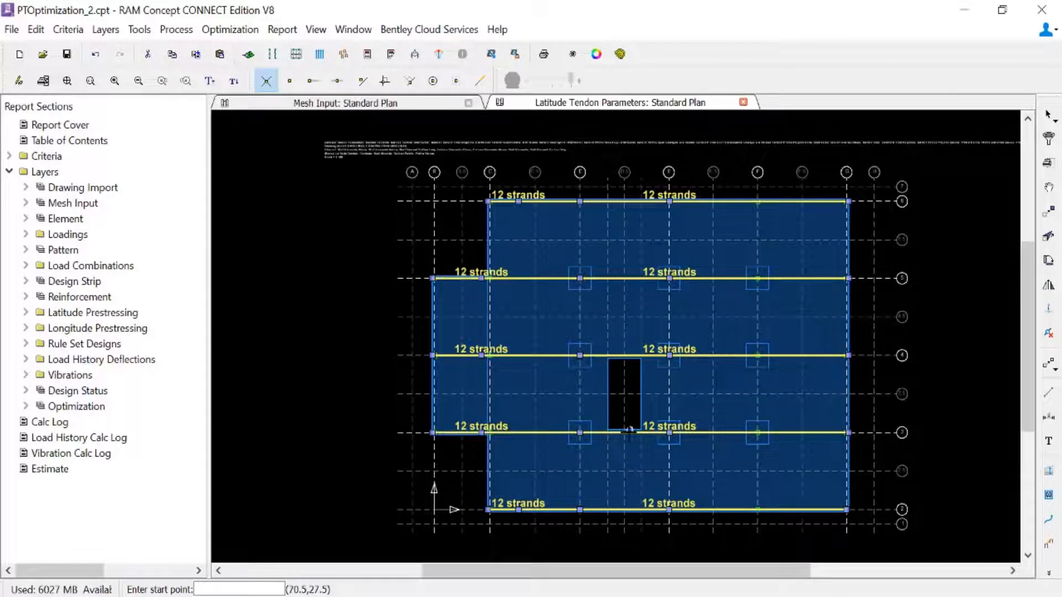
pyautogui.moveTo(568, 279)
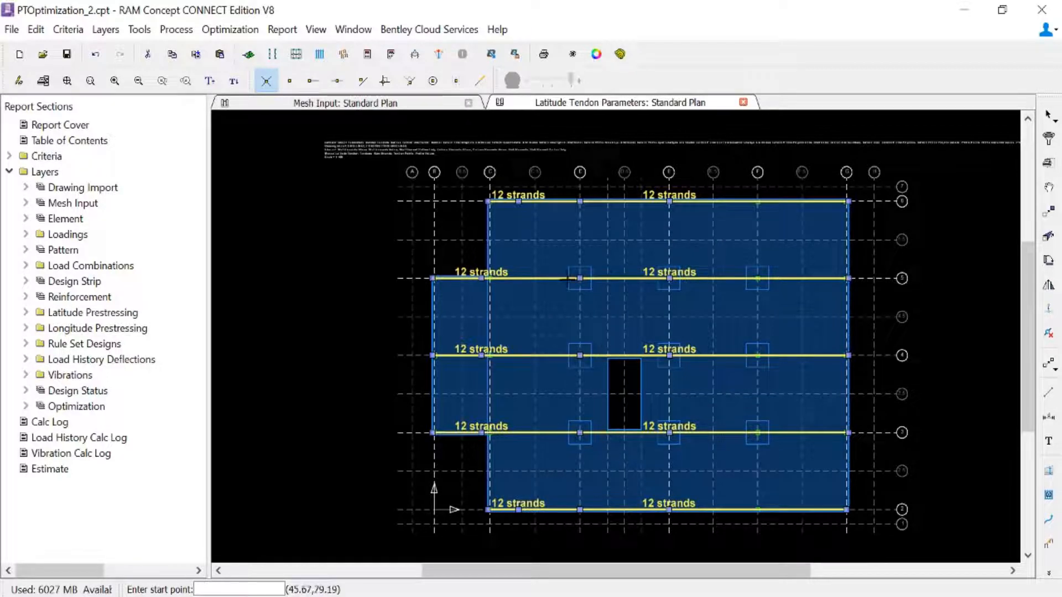